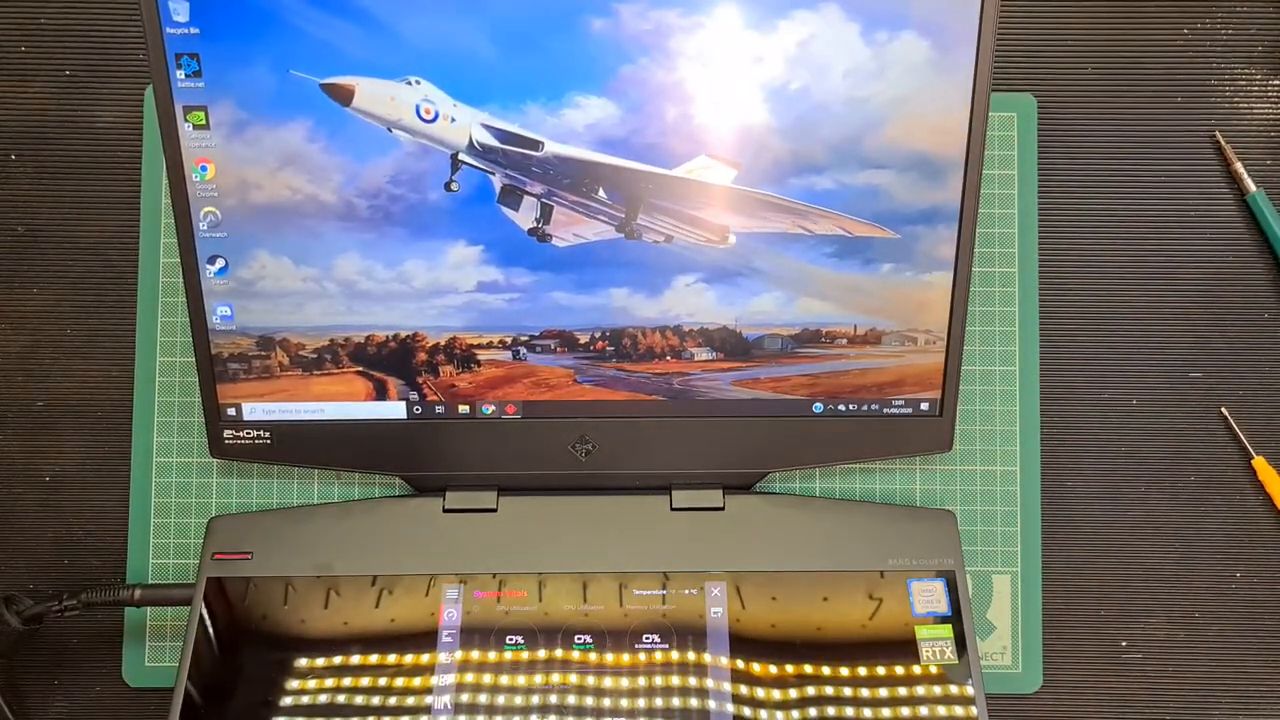
# Initialize the new 953 GB disk using the GPT partition style.
pyautogui.click(463, 410)
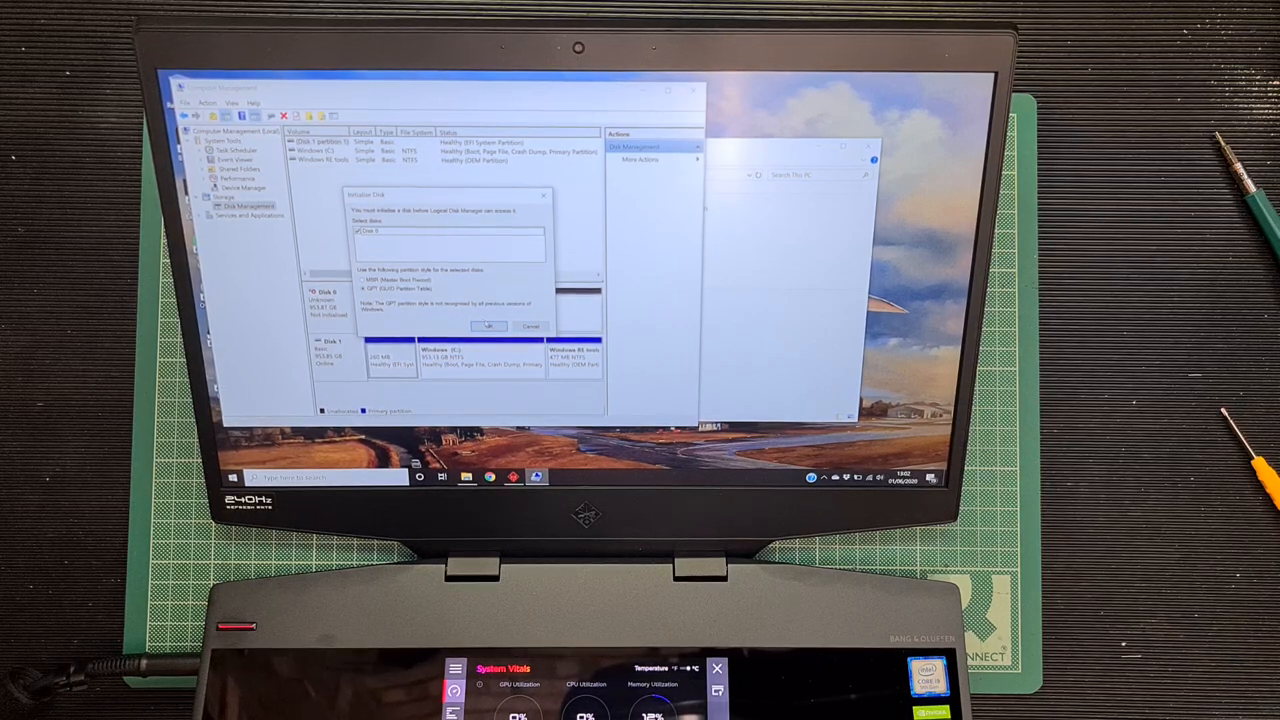
pyautogui.click(488, 326)
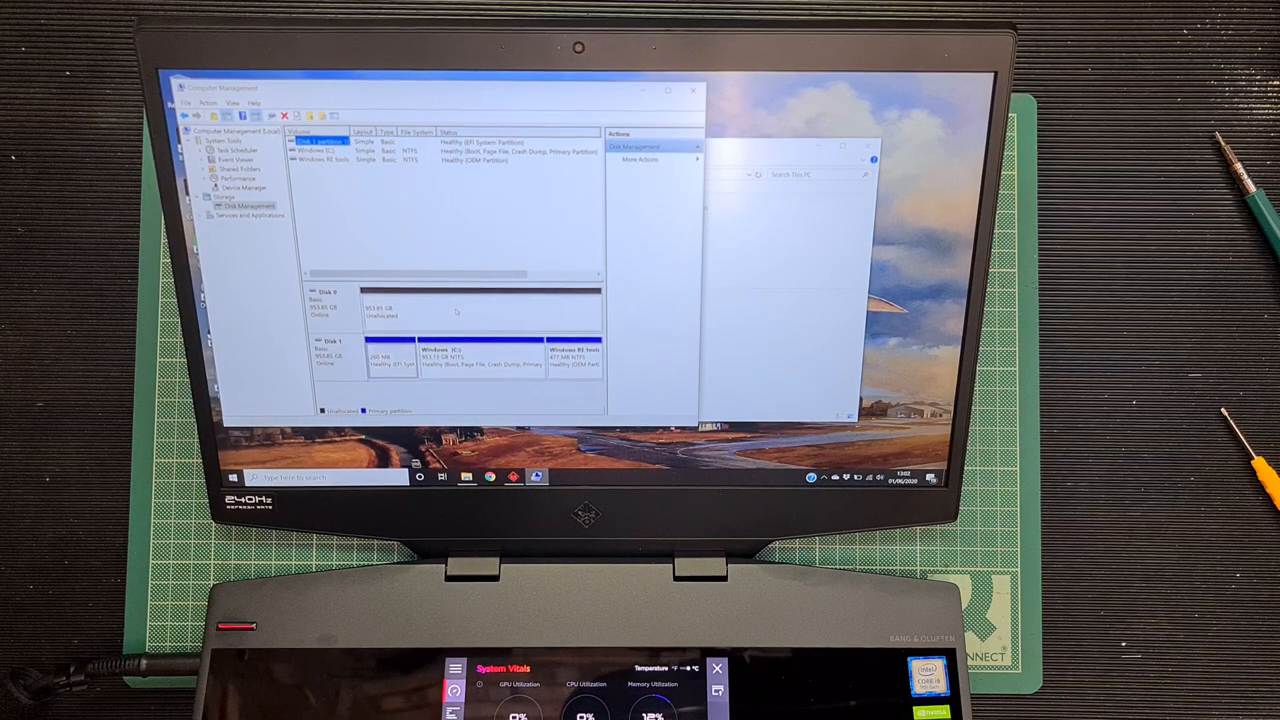
# Create a maximum-size NTFS simple volume with drive letter D on the unallocated Disk 0 space.
pyautogui.rightClick(460, 310)
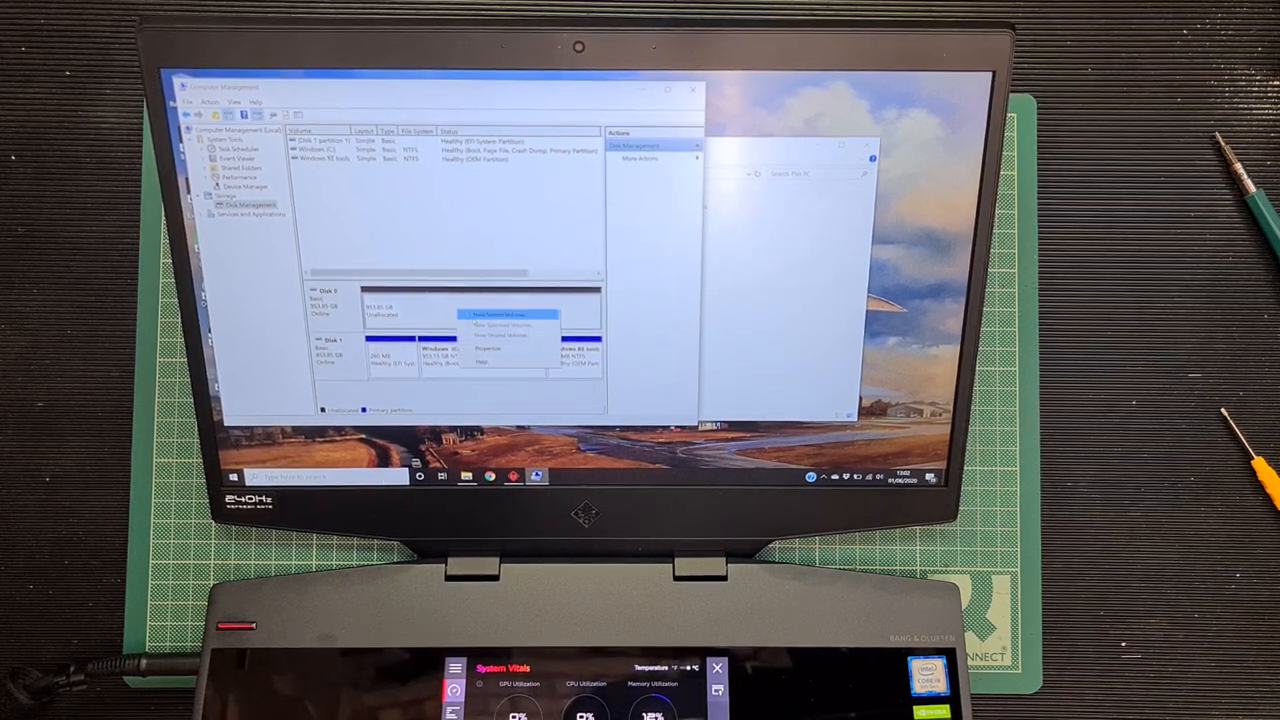
pyautogui.click(500, 314)
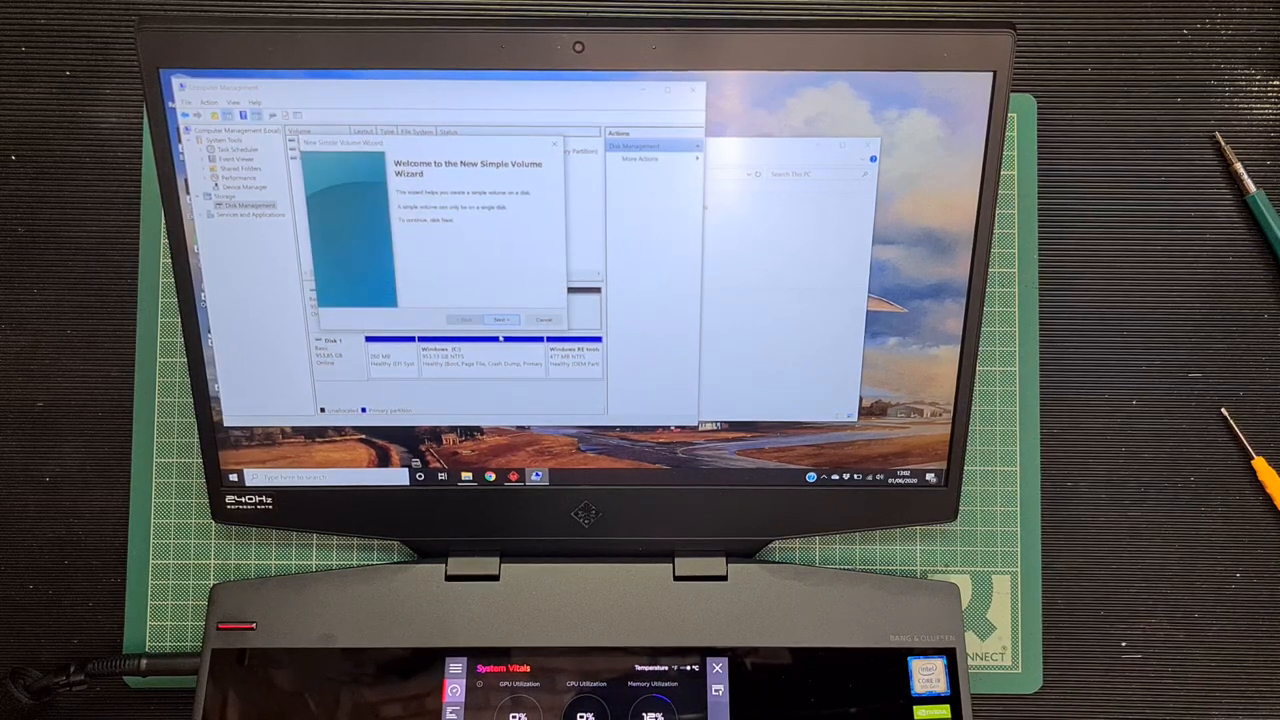
pyautogui.click(500, 319)
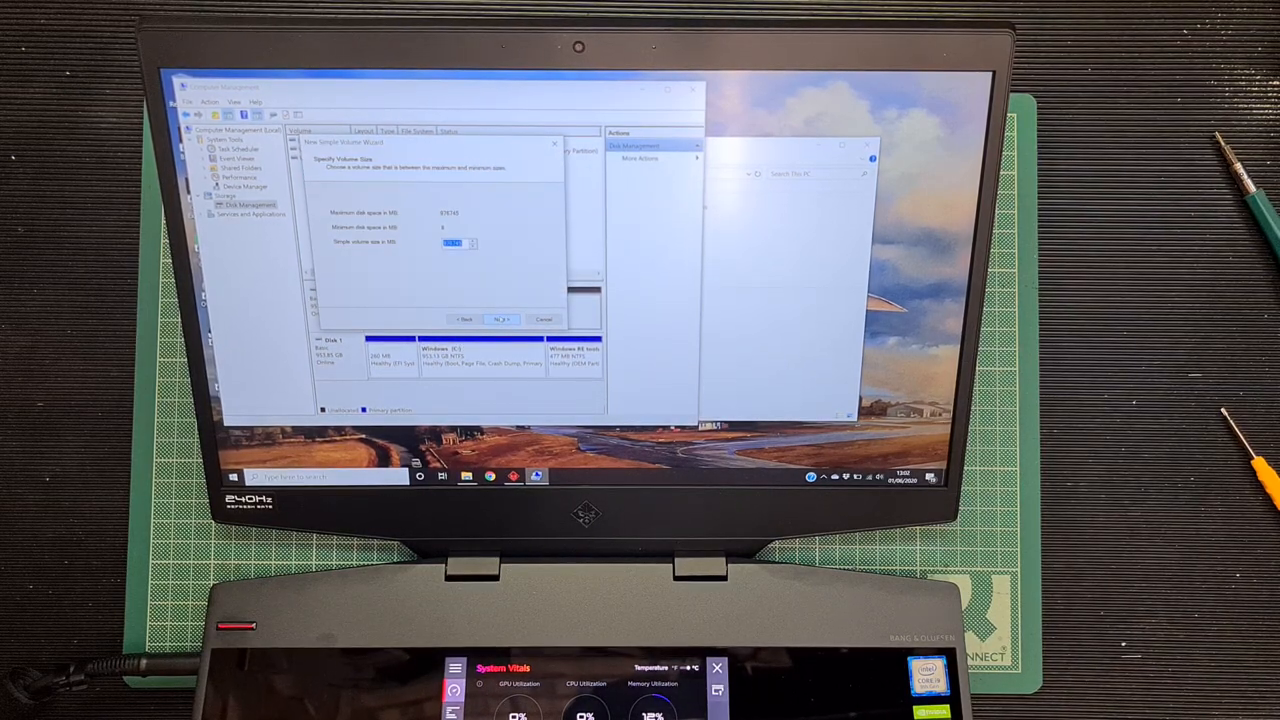
pyautogui.click(498, 319)
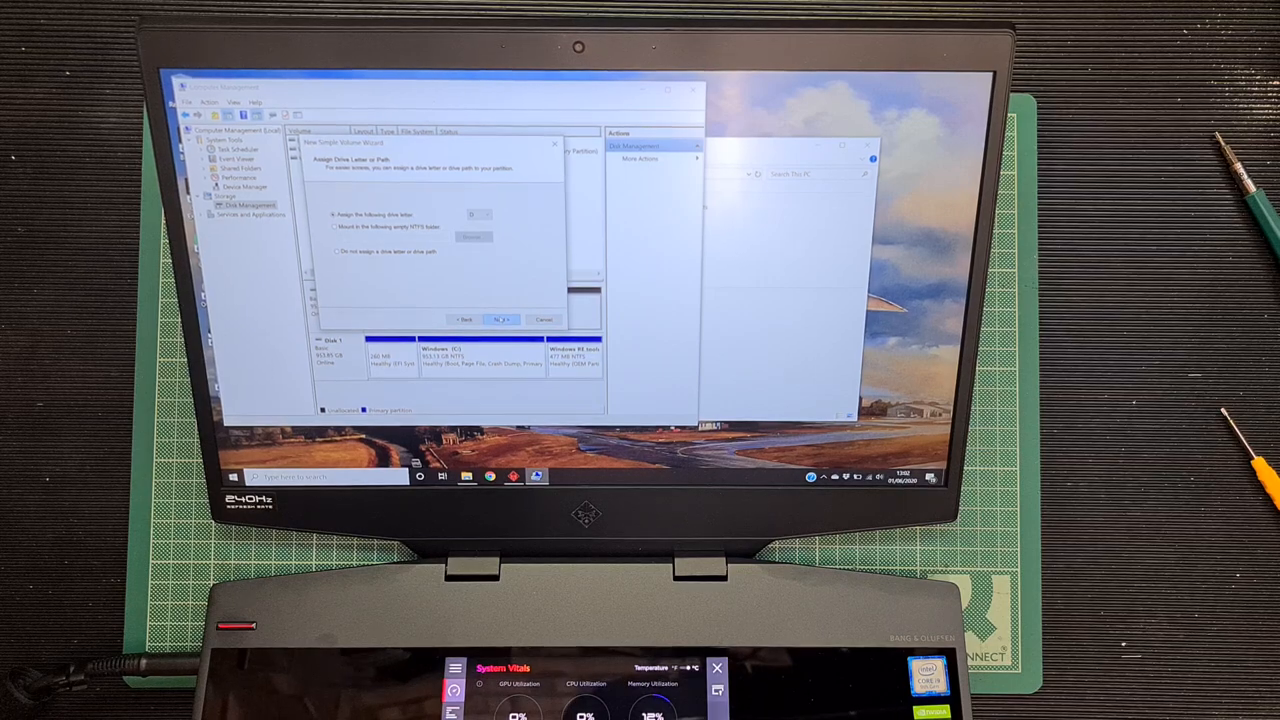
pyautogui.click(499, 319)
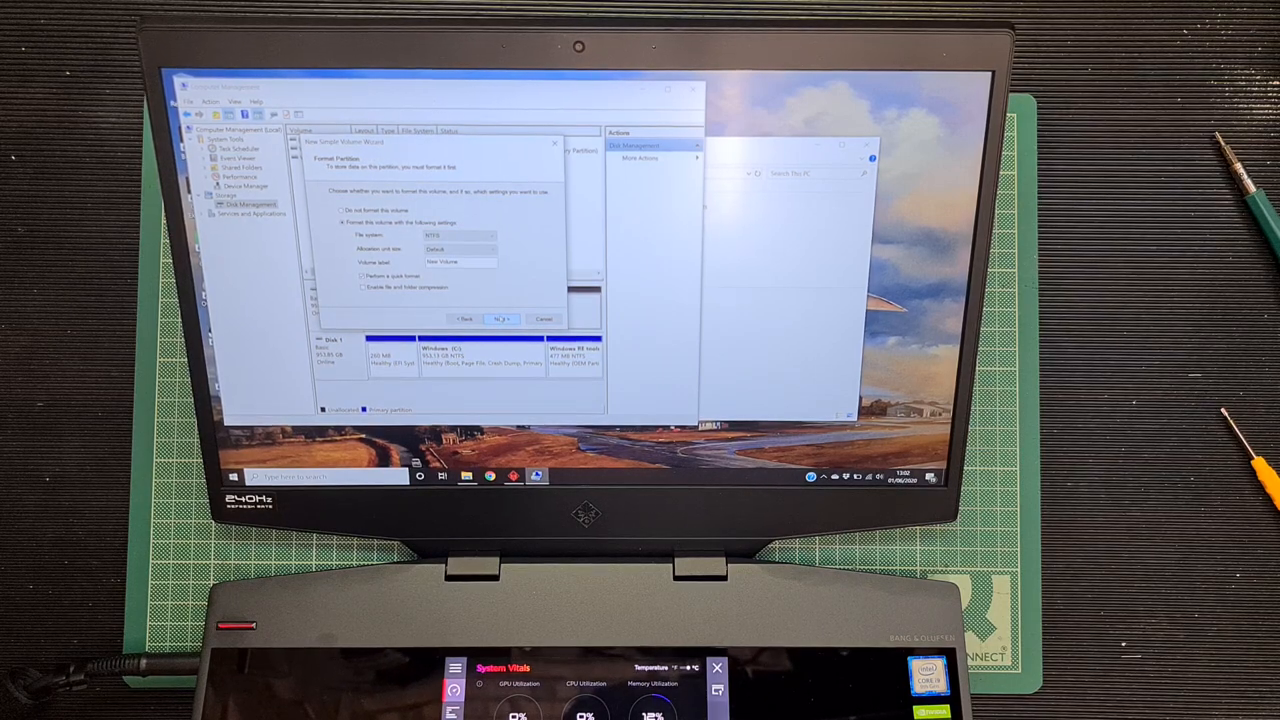
pyautogui.click(500, 318)
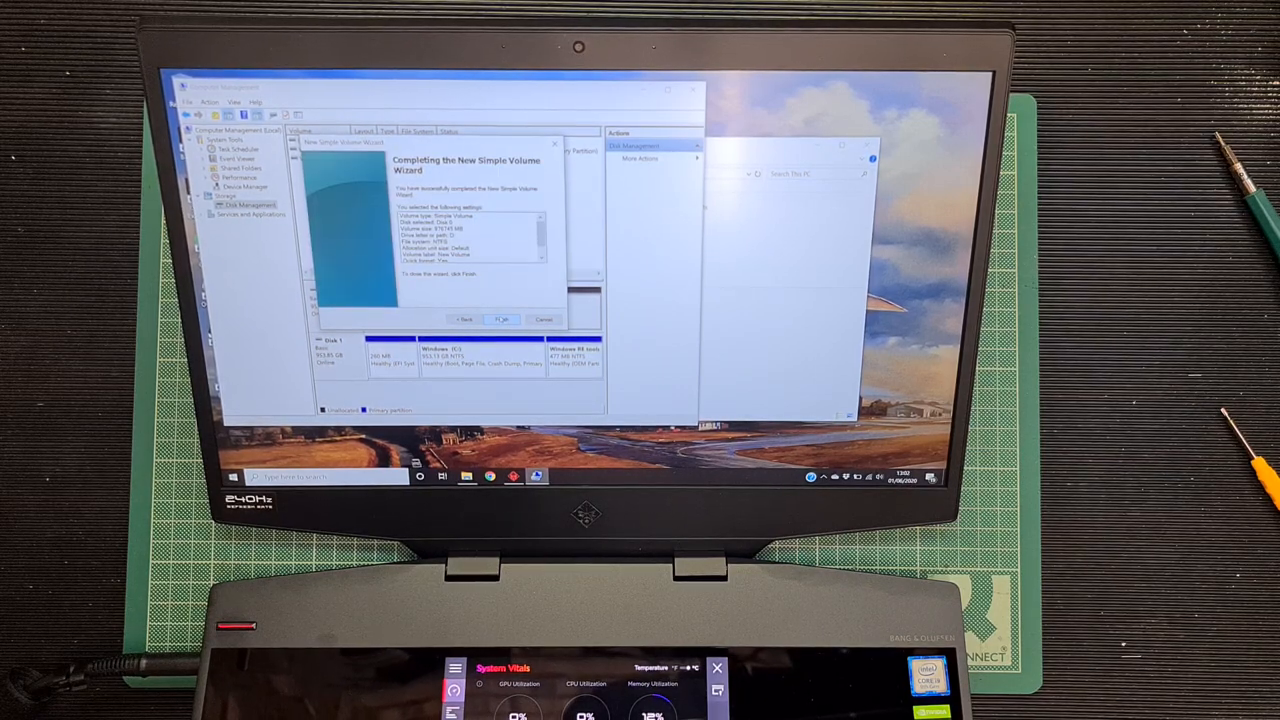
pyautogui.click(500, 319)
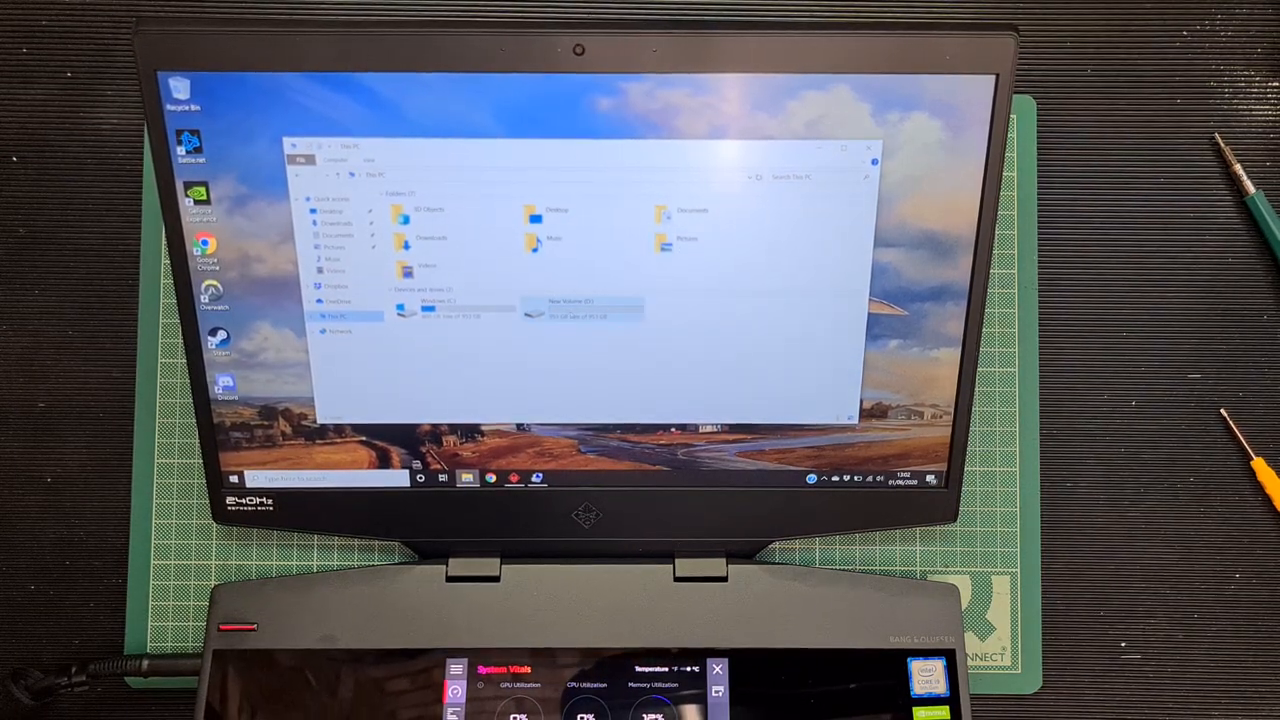
# Open New Volume (D:) to confirm it is empty, then return to This PC.
pyautogui.doubleClick(580, 308)
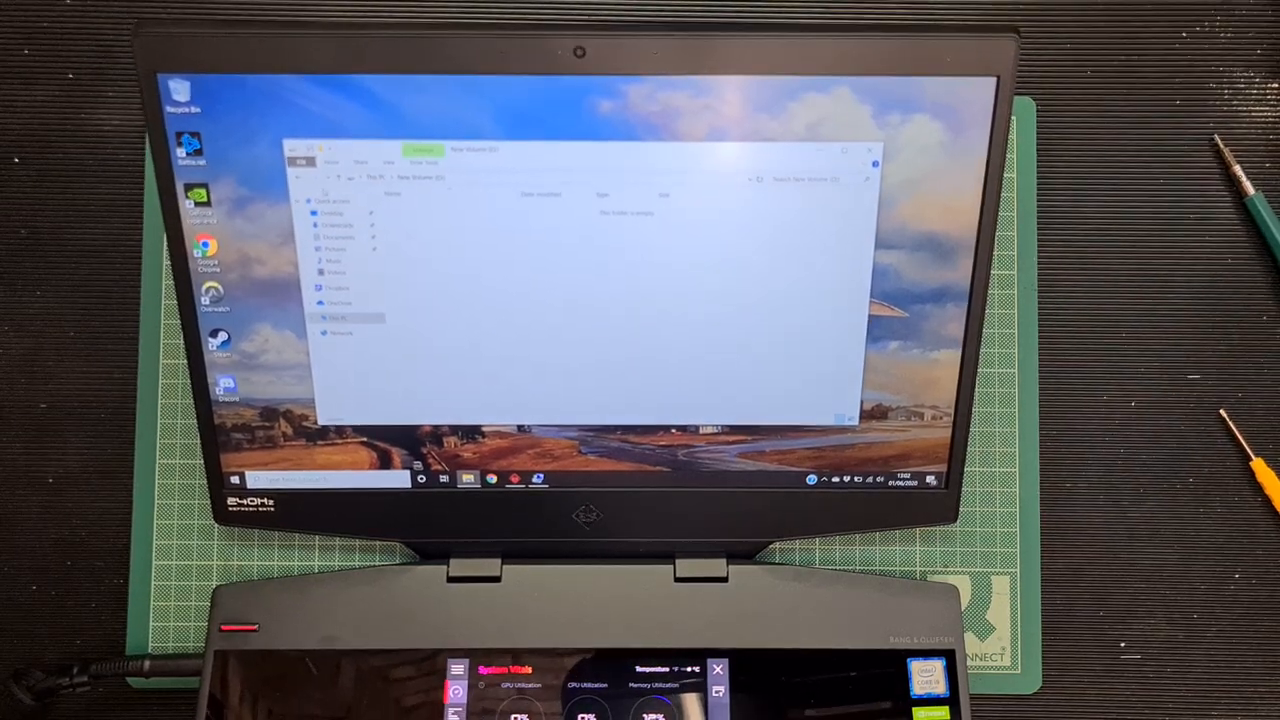
pyautogui.click(337, 317)
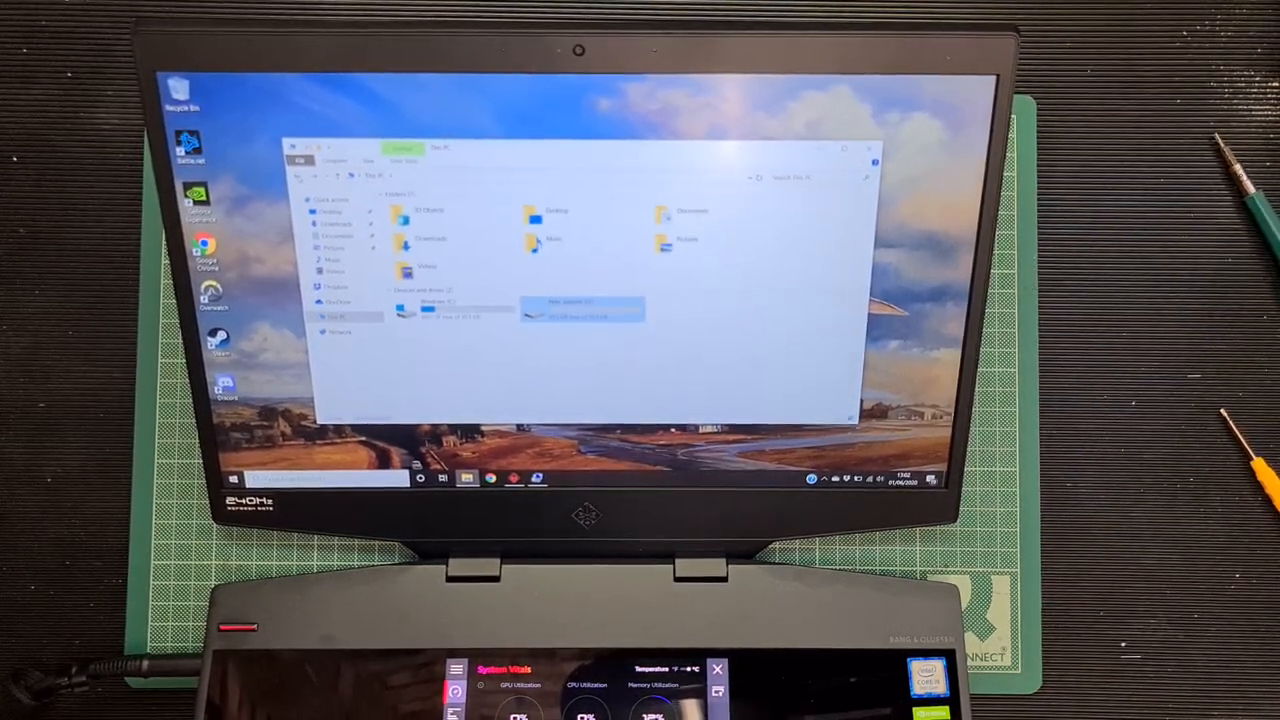